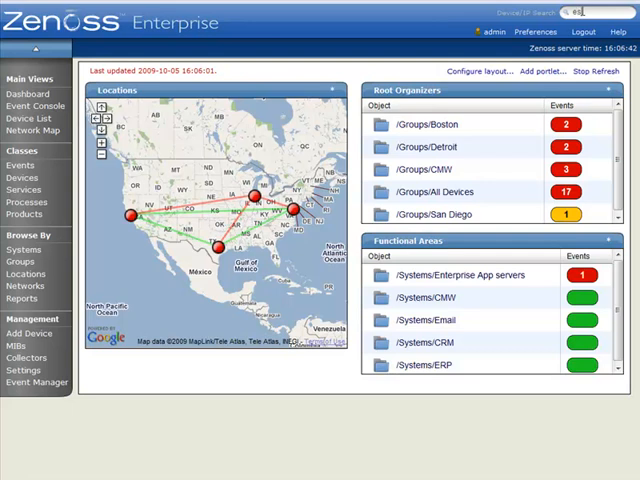
Step: Search for esx3.zenoss.loc and review its Status page datastores, CPUs and device details
{"action": "type", "text": "a"}
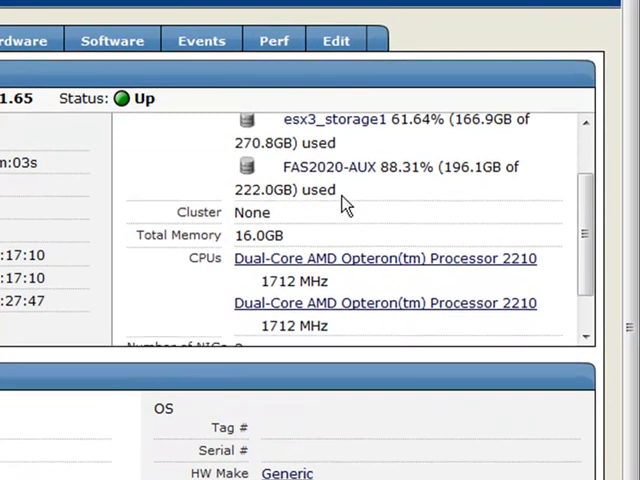
{"action": "scroll", "scroll_direction": "down", "scroll_amount": 3}
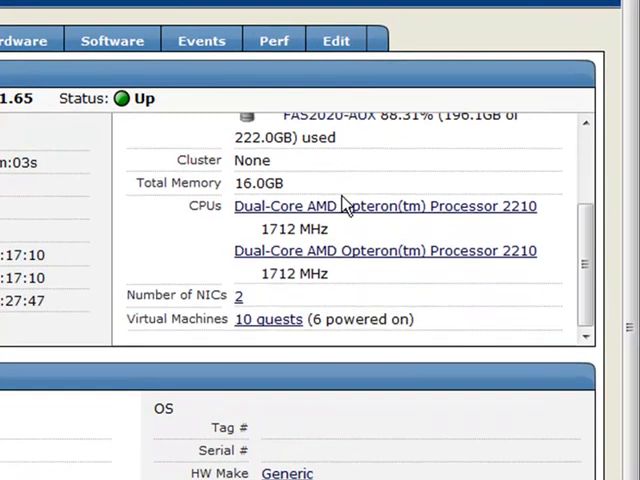
{"action": "mouse_move", "coordinate": [325, 222]}
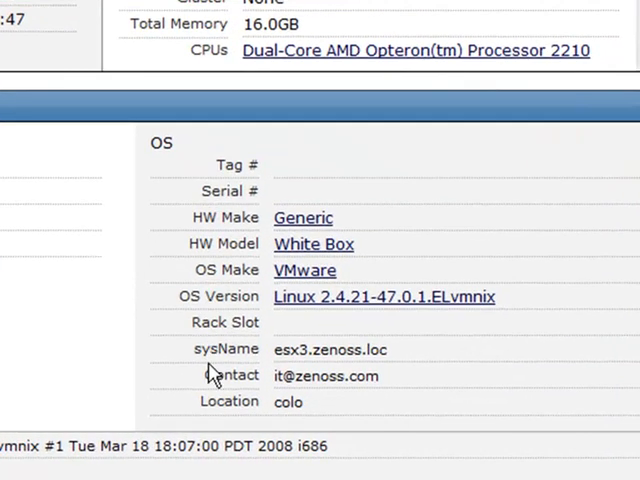
{"action": "mouse_move", "coordinate": [205, 390]}
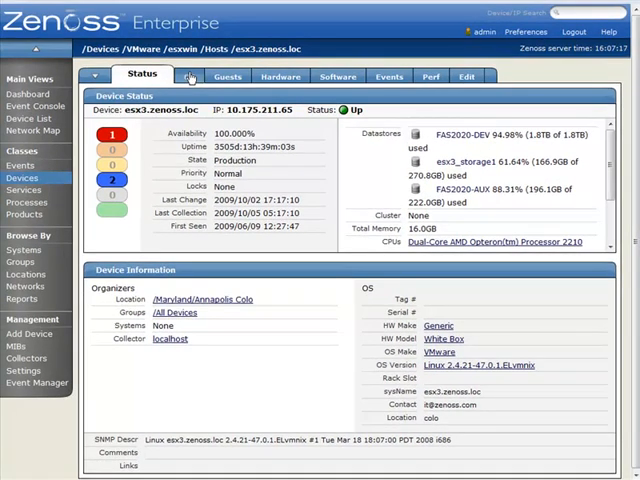
Step: Show the OS page of esx3.zenoss.loc with its interfaces, file systems and routes
{"action": "left_click", "coordinate": [178, 75]}
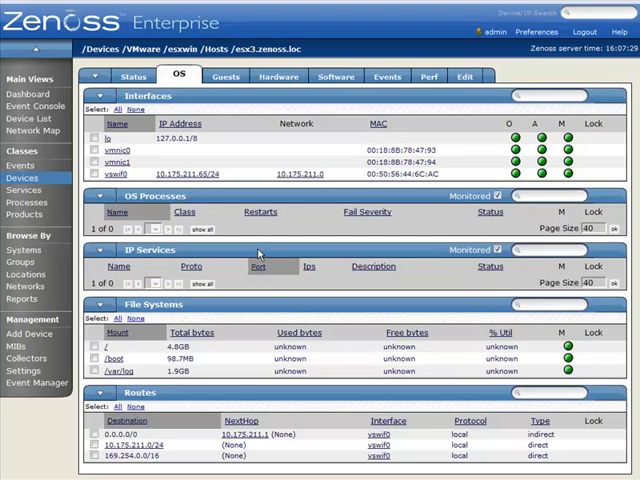
{"action": "mouse_move", "coordinate": [382, 128]}
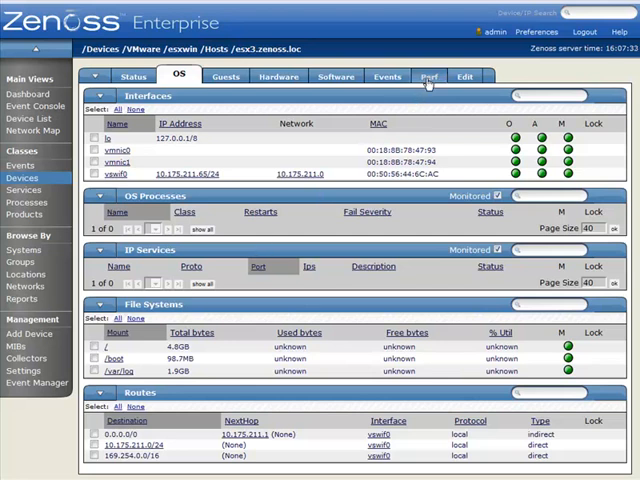
Step: Show the esx3.zenoss.loc performance graphs for IO stats and CPU usage
{"action": "left_click", "coordinate": [428, 75]}
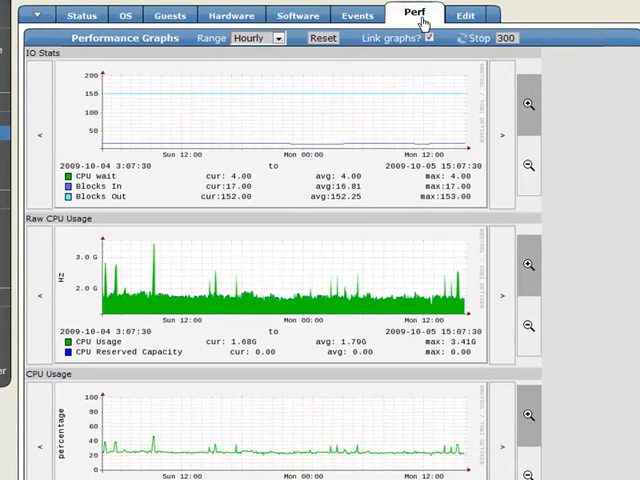
{"action": "mouse_move", "coordinate": [420, 60]}
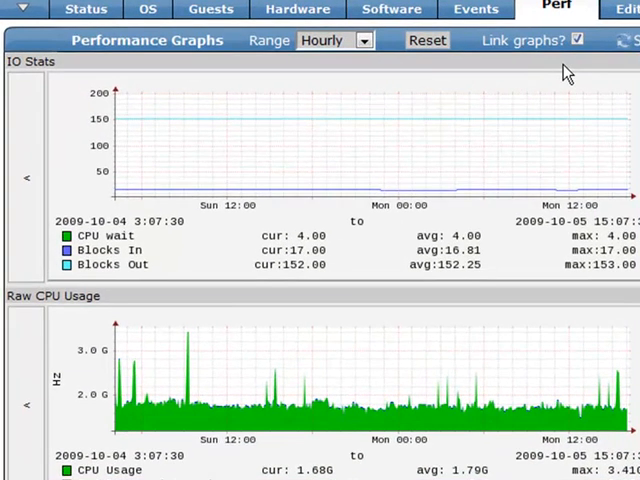
{"action": "mouse_move", "coordinate": [88, 93]}
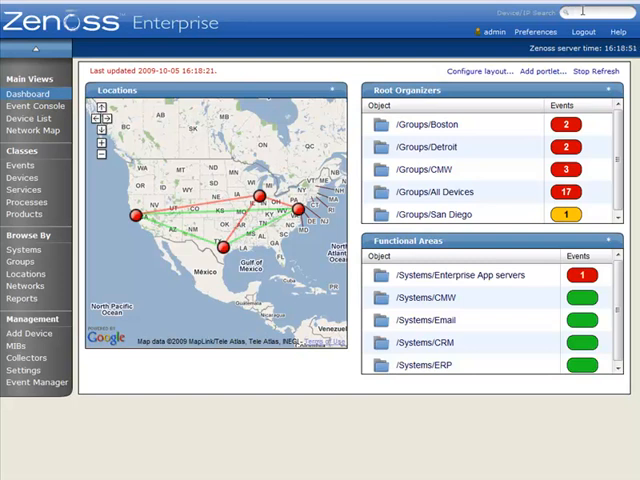
Step: Search for s-sql2005 and go to the s-sql2005.zenoss.loc status page
{"action": "type", "text": "s-sql2005"}
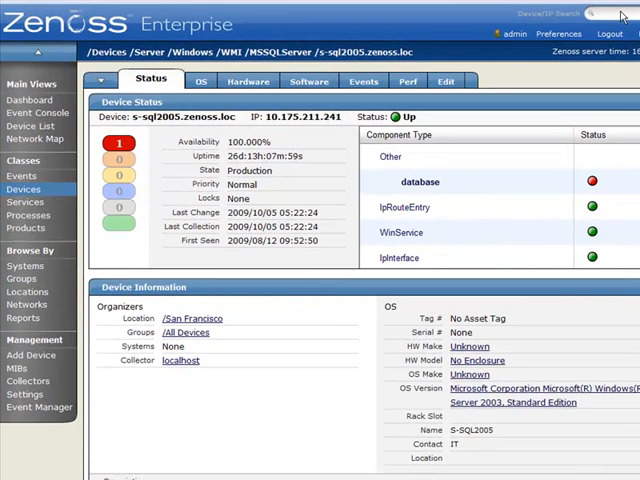
{"action": "mouse_move", "coordinate": [407, 81]}
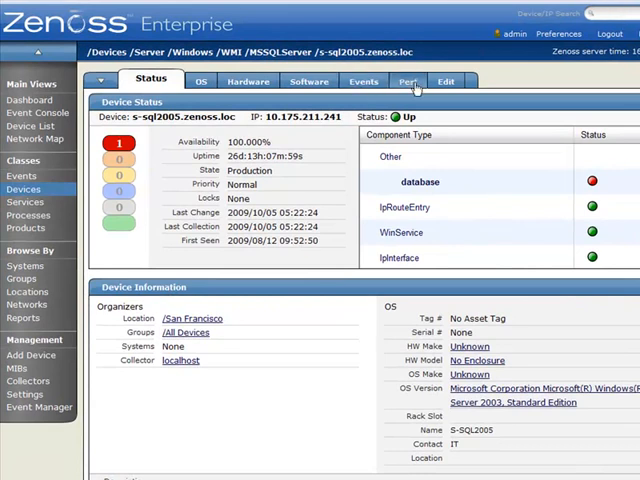
Step: Review the SQL server's CPU, memory, paging, disk queue and query transaction time graphs
{"action": "left_click", "coordinate": [407, 81]}
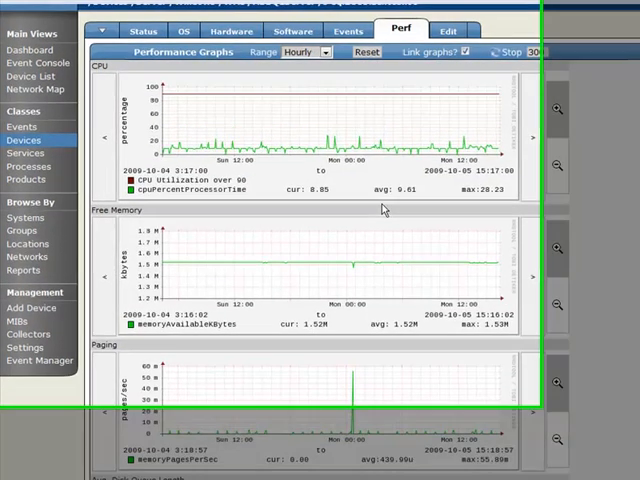
{"action": "scroll", "scroll_direction": "down", "scroll_amount": 3}
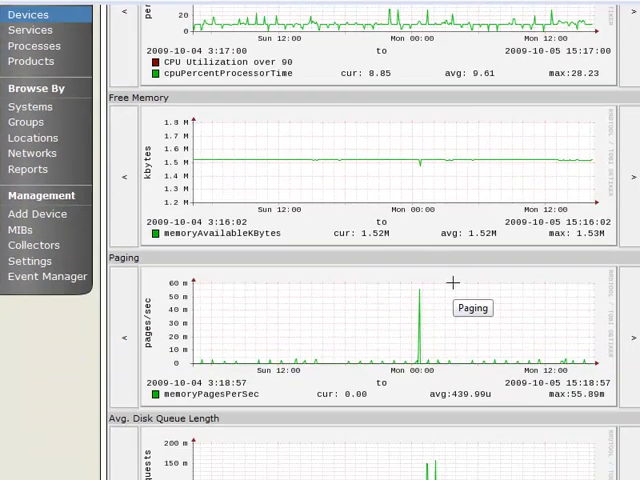
{"action": "scroll", "scroll_direction": "down", "scroll_amount": 3}
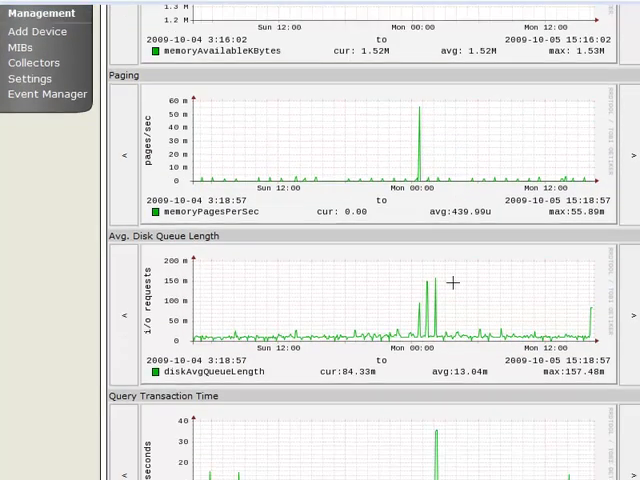
{"action": "scroll", "scroll_direction": "down", "scroll_amount": 3}
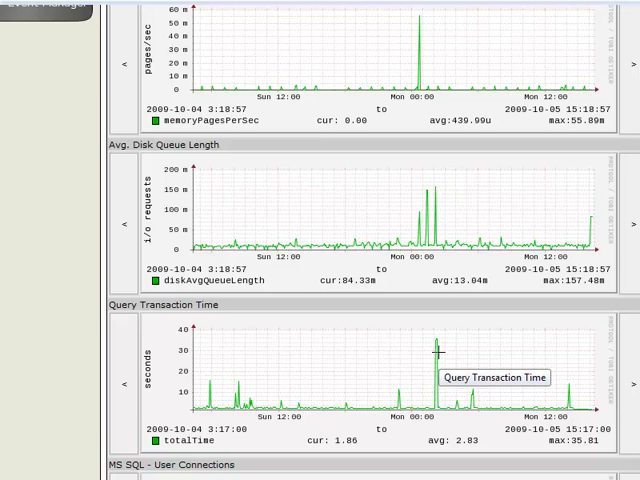
{"action": "mouse_move", "coordinate": [434, 357]}
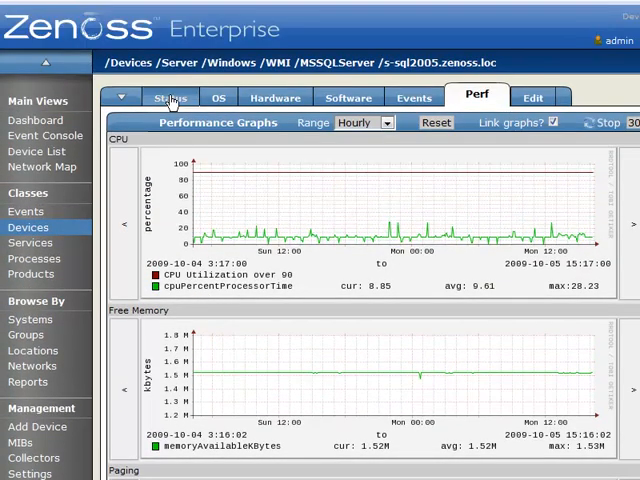
Step: From the SQL server's Status links, go to its VMware Guest record on esx3.zenoss.loc
{"action": "left_click", "coordinate": [180, 95]}
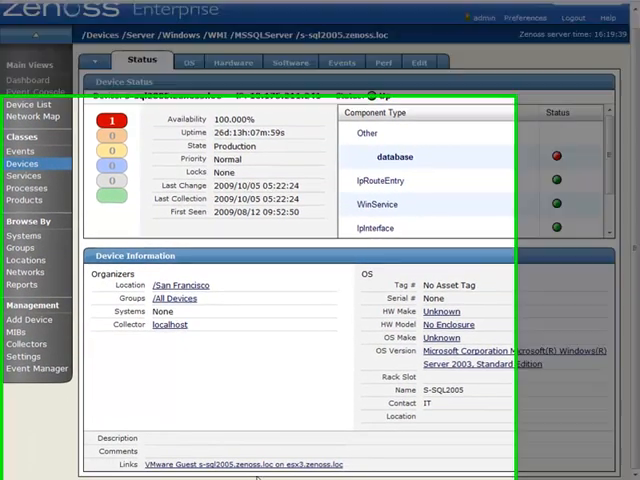
{"action": "scroll", "scroll_direction": "down", "scroll_amount": 3}
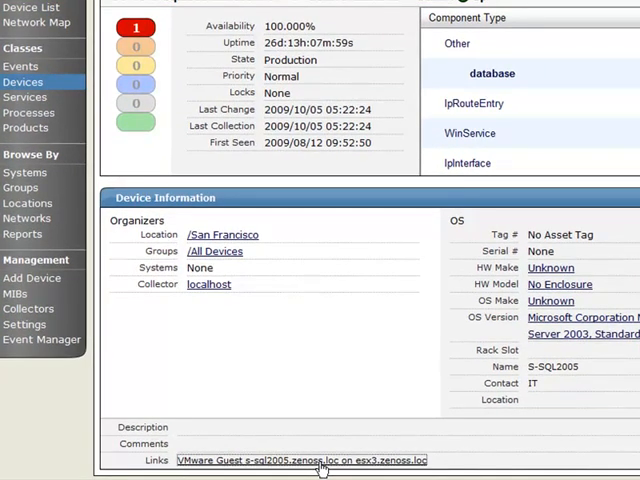
{"action": "left_click", "coordinate": [299, 460]}
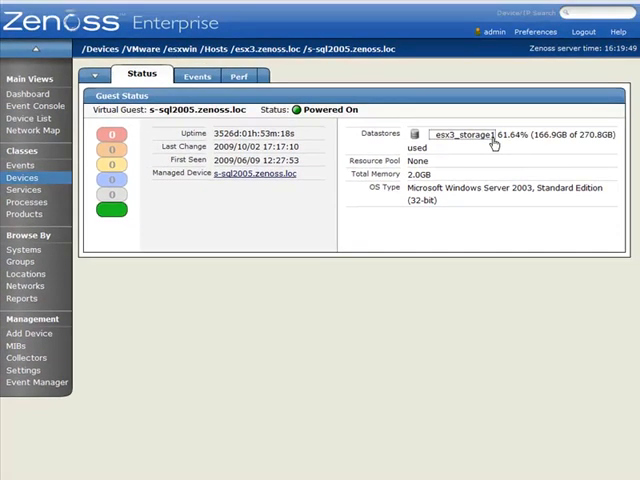
{"action": "left_click", "coordinate": [468, 134]}
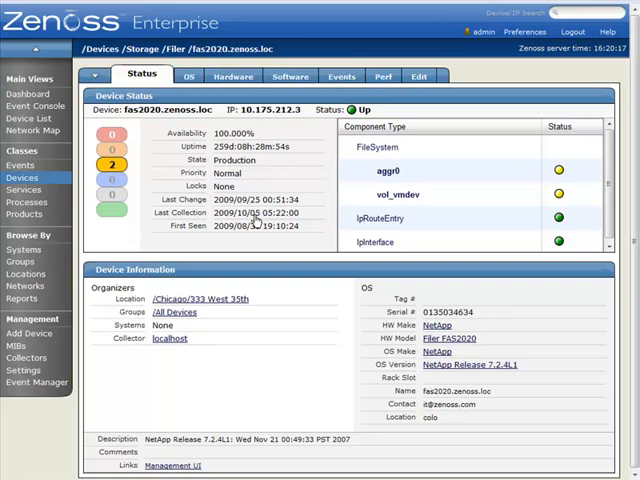
{"action": "mouse_move", "coordinate": [423, 363]}
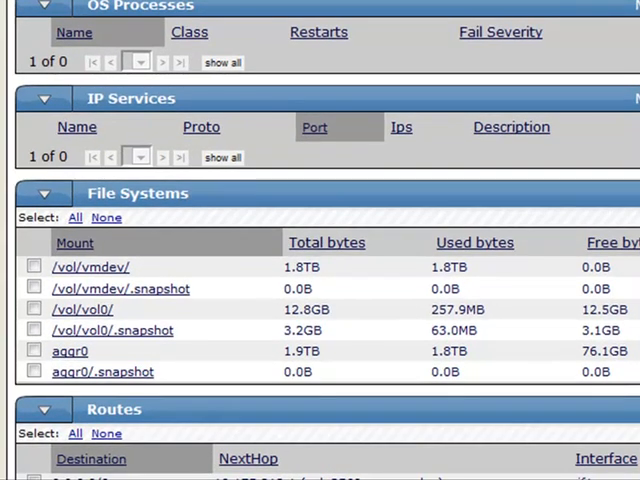
{"action": "mouse_move", "coordinate": [585, 375]}
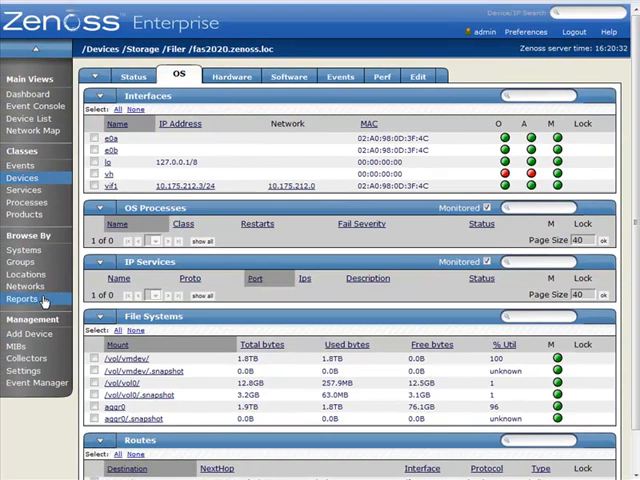
Step: Navigate from Reports to the Multi-Graph Reports folder
{"action": "left_click", "coordinate": [22, 298]}
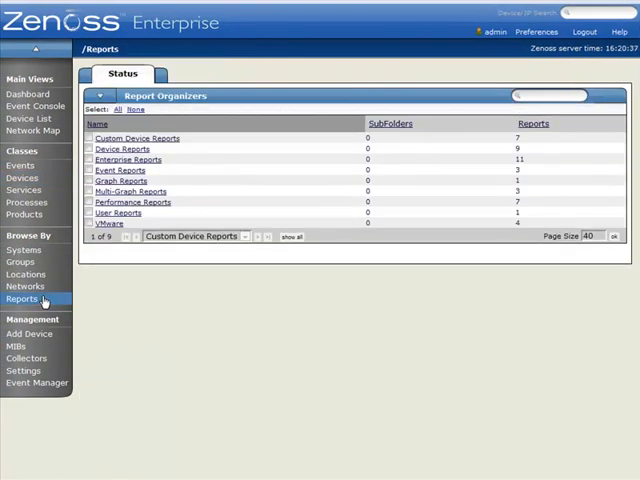
{"action": "mouse_move", "coordinate": [139, 195]}
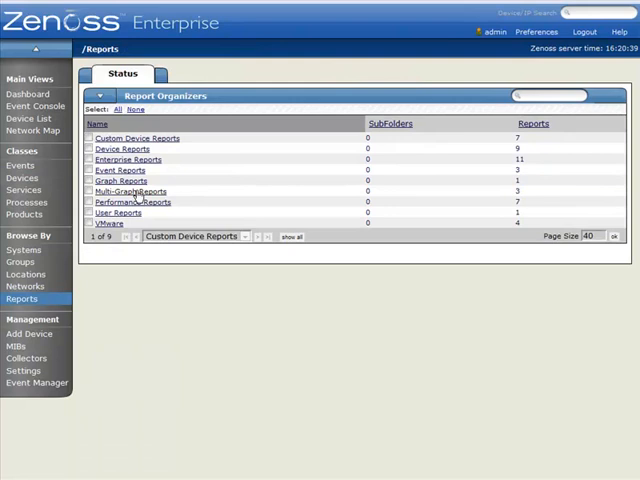
{"action": "left_click", "coordinate": [130, 191]}
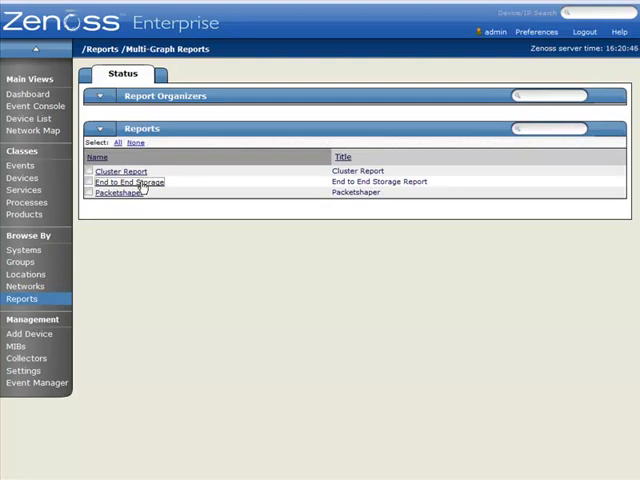
Step: Review the End to End Storage report's disk, network and storage graphs, then return to the Dashboard
{"action": "left_click", "coordinate": [126, 181]}
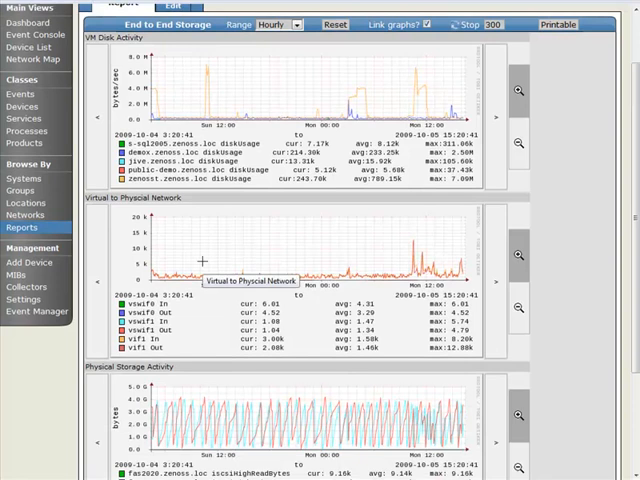
{"action": "mouse_move", "coordinate": [410, 286]}
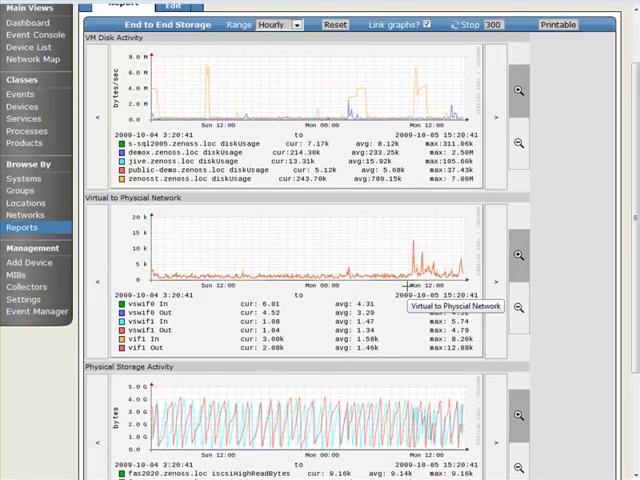
{"action": "mouse_move", "coordinate": [329, 265]}
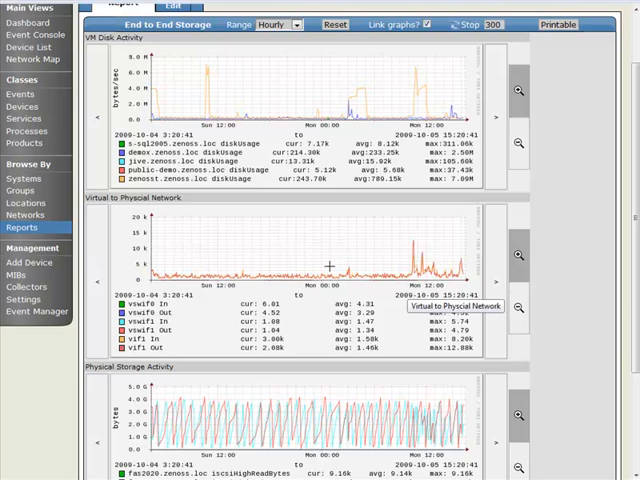
{"action": "scroll", "scroll_direction": "down", "scroll_amount": 3}
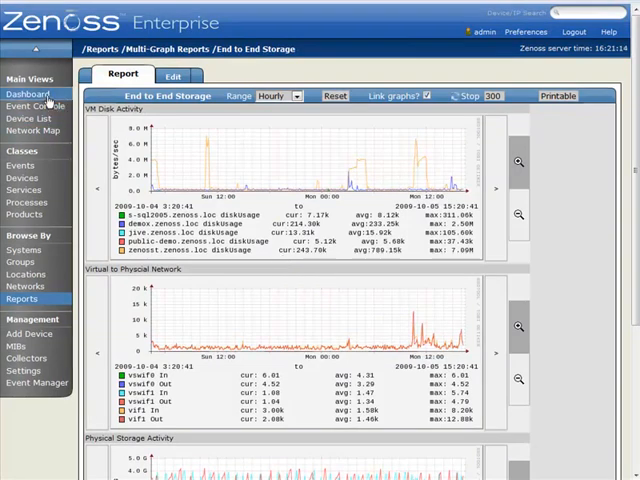
{"action": "left_click", "coordinate": [26, 92]}
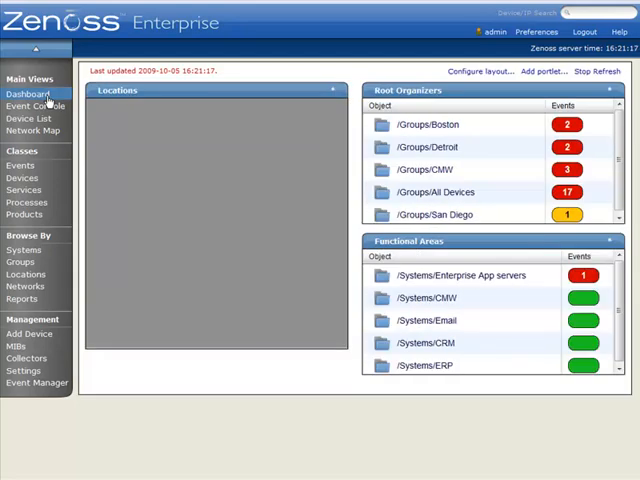